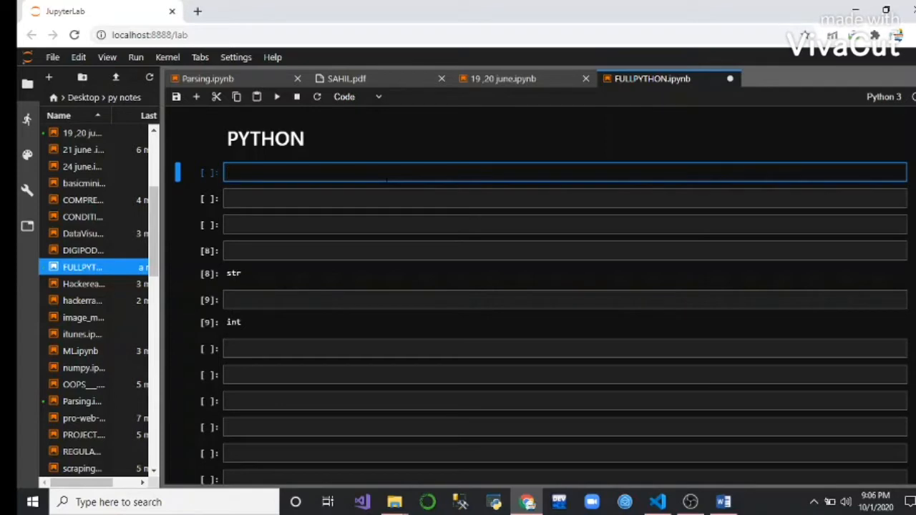
Enter print("hello world") in the first cell and run it to output hello world
{"action": "type", "text": "pr"}
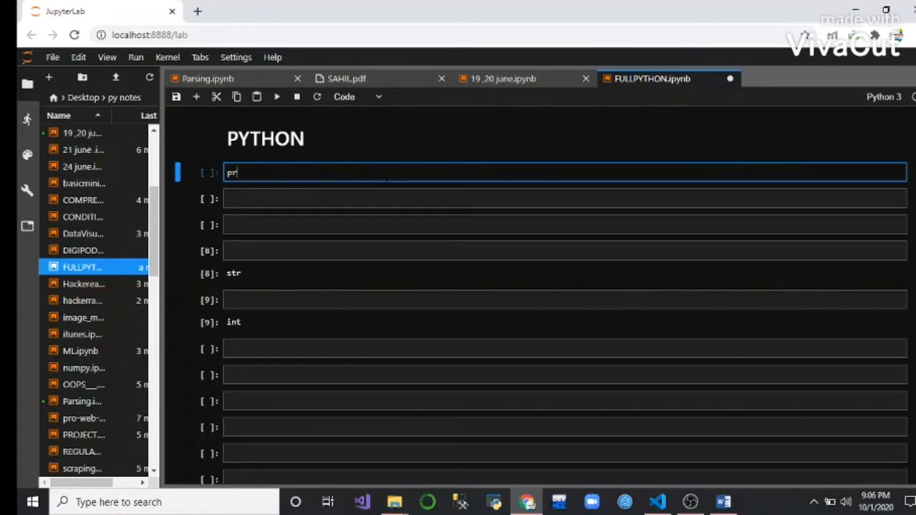
{"action": "type", "text": "int(\""}
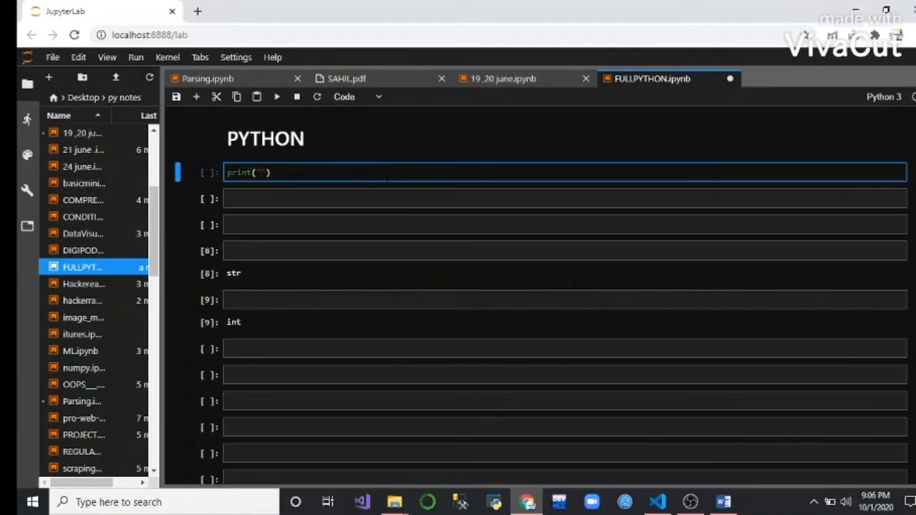
{"action": "type", "text": "hello world"}
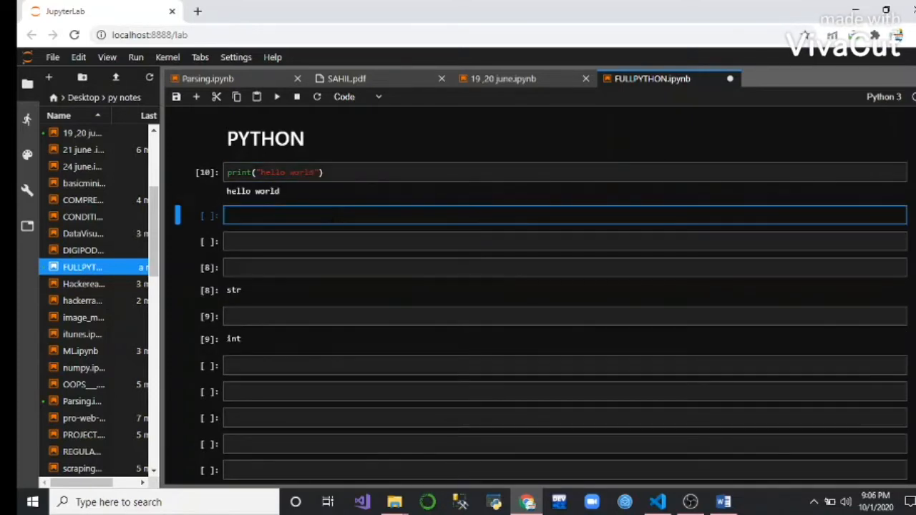
Enter print(2+2) in the second cell and run it, showing 4
{"action": "type", "text": "print("}
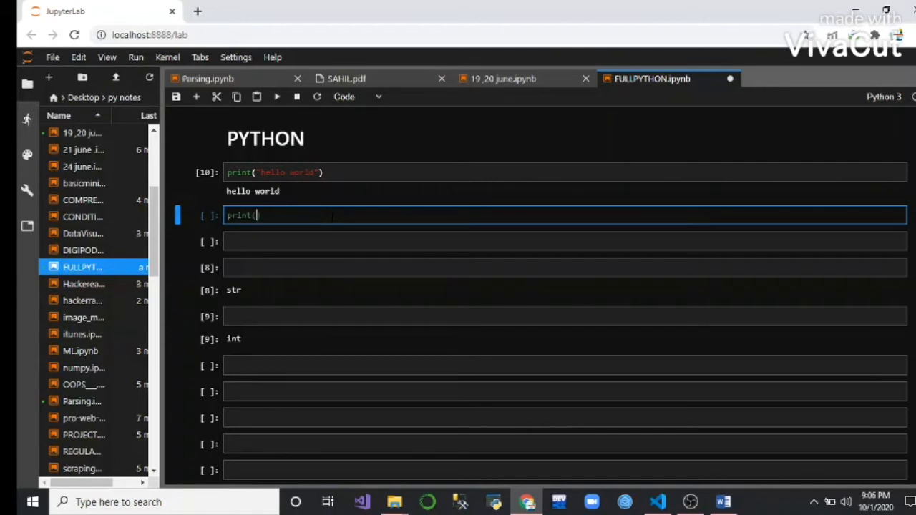
{"action": "type", "text": "2-"}
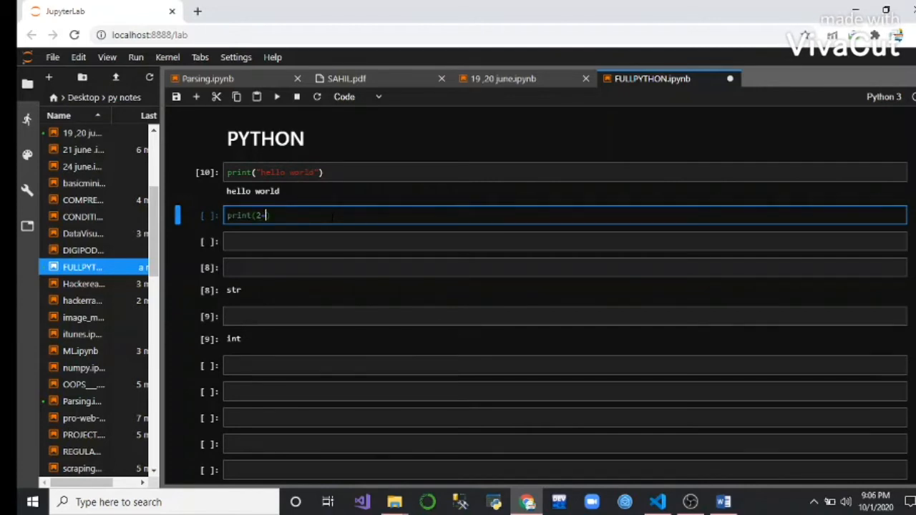
{"action": "type", "text": "2)"}
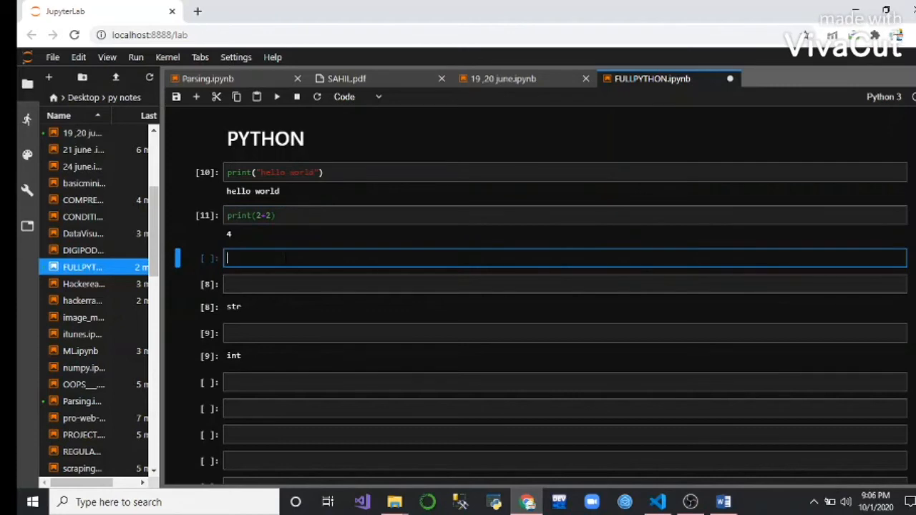
Run print("hello"+3) in the third cell, producing a str and int concatenation TypeError
{"action": "type", "text": "print"}
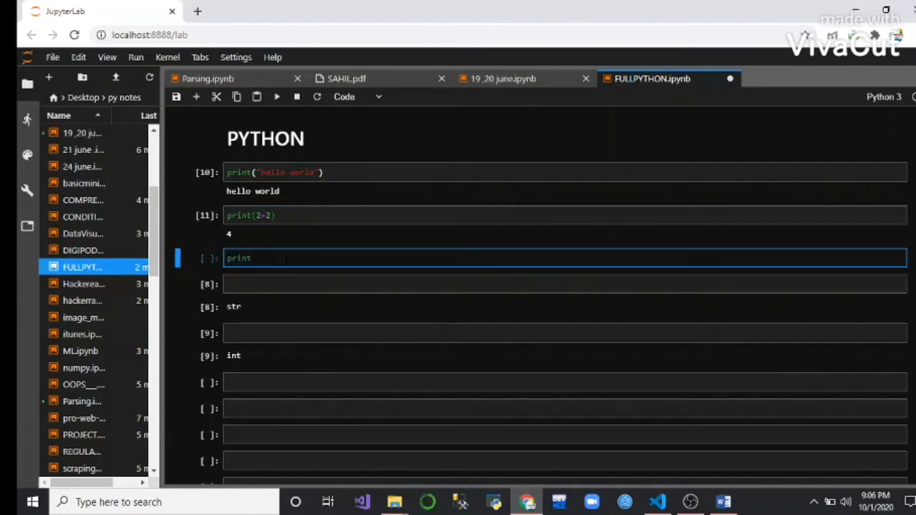
{"action": "type", "text": "()"}
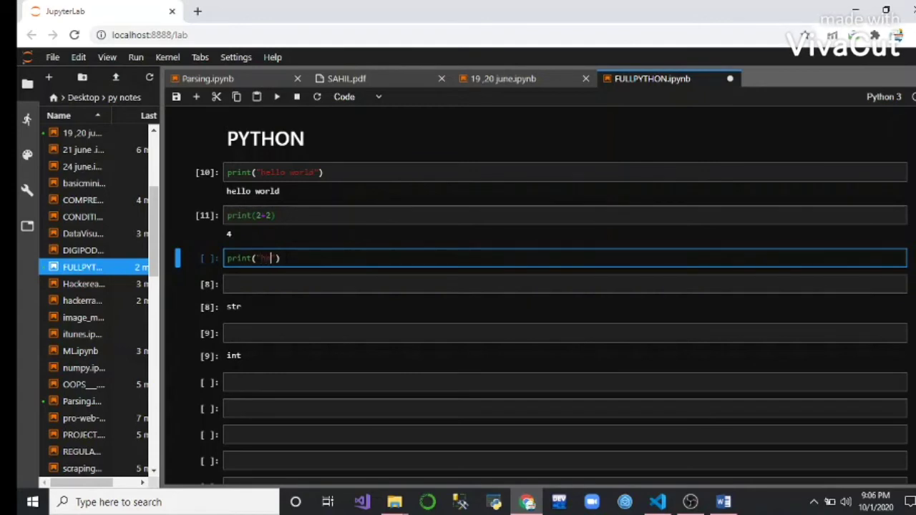
{"action": "type", "text": "ello"}
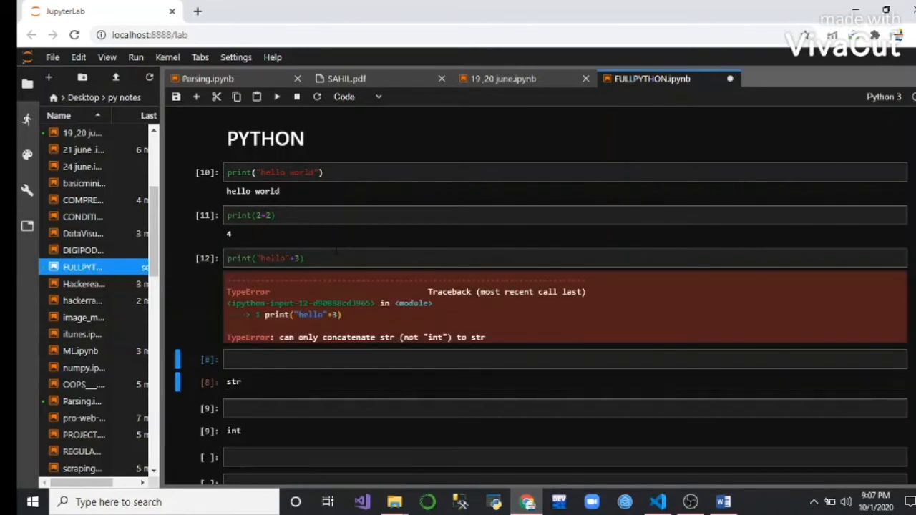
{"action": "mouse_move", "coordinate": [334, 323]}
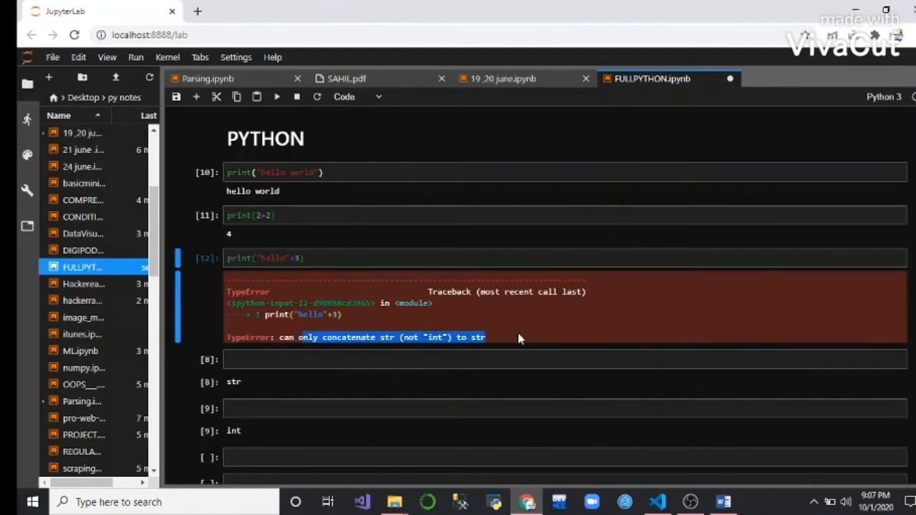
Run type(hello), then quote hello so type("hello") returns str
{"action": "scroll", "scroll_direction": "down", "scroll_amount": 3}
{"action": "type", "text": "t"}
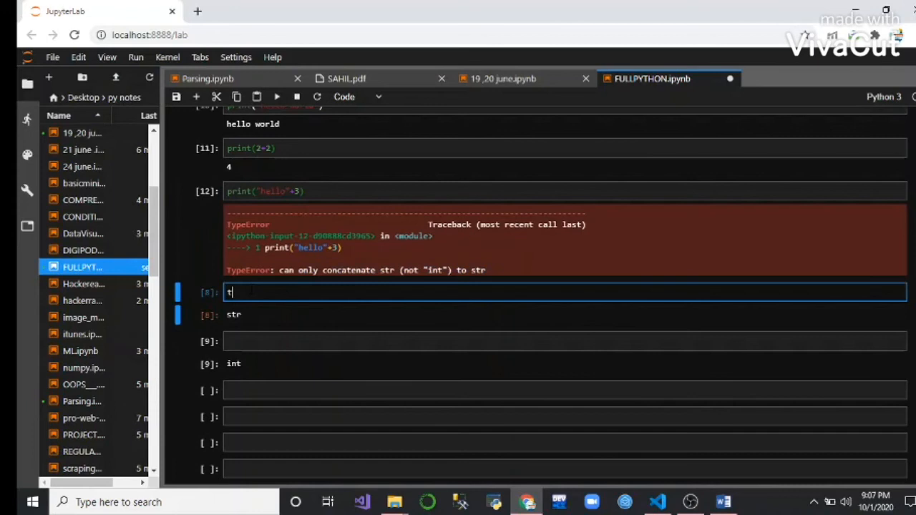
{"action": "type", "text": "ype()"}
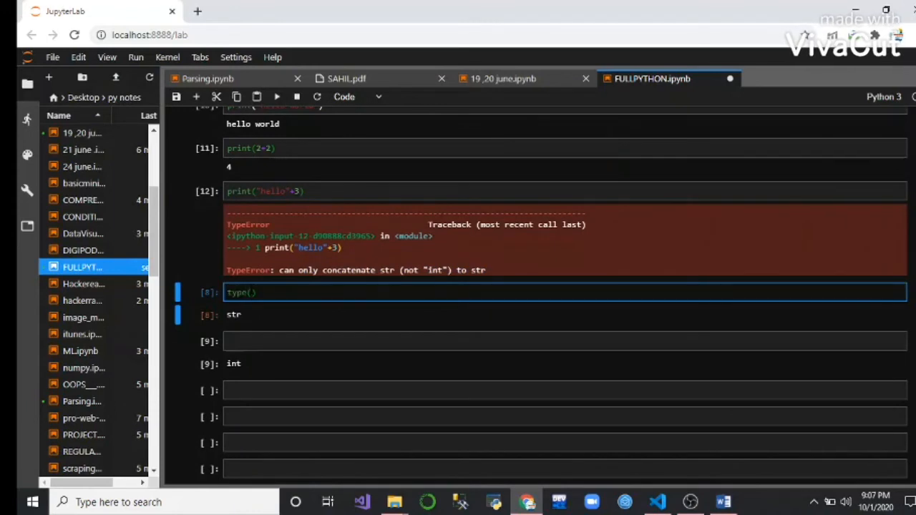
{"action": "type", "text": "hello"}
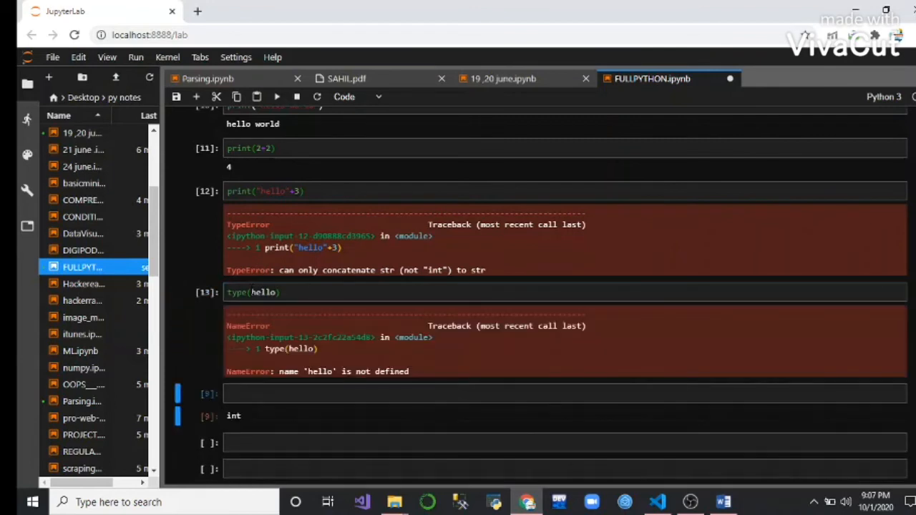
{"action": "left_click", "coordinate": [287, 292]}
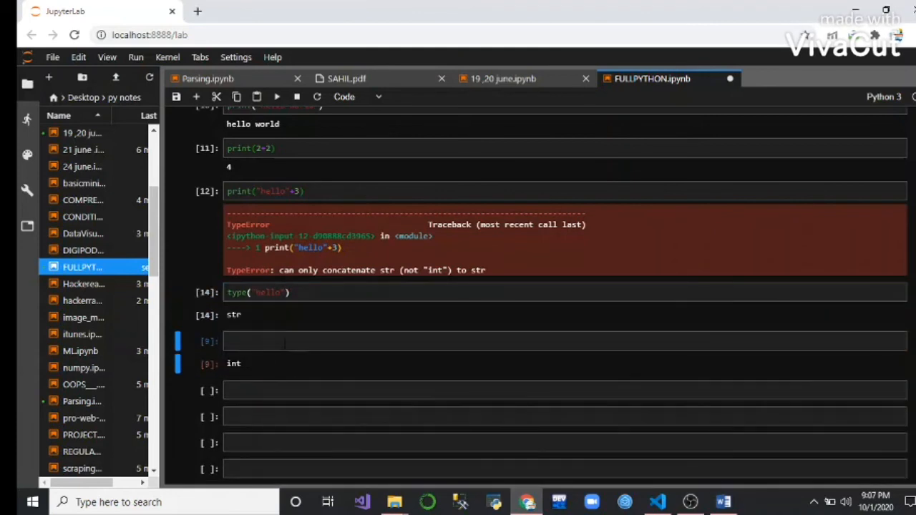
Run type(3) in a new cell, returning int, then return to that cell
{"action": "type", "text": "ty"}
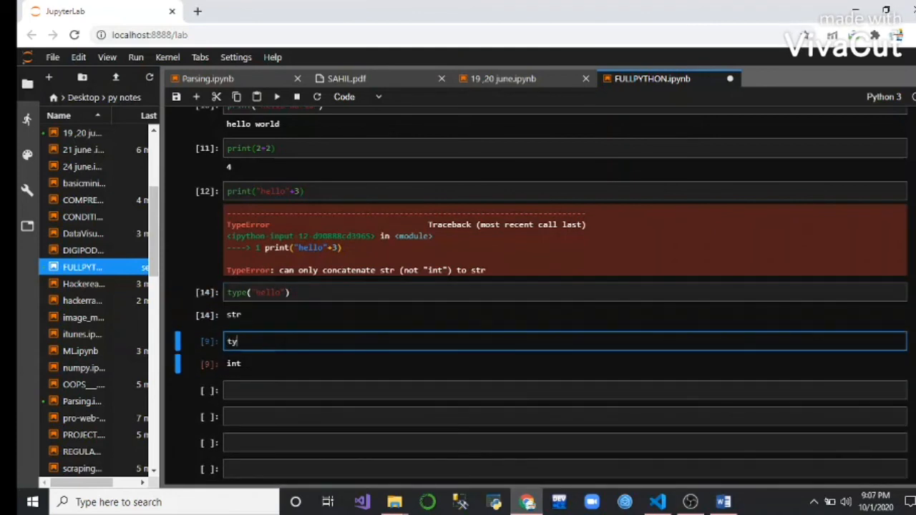
{"action": "type", "text": "pe()"}
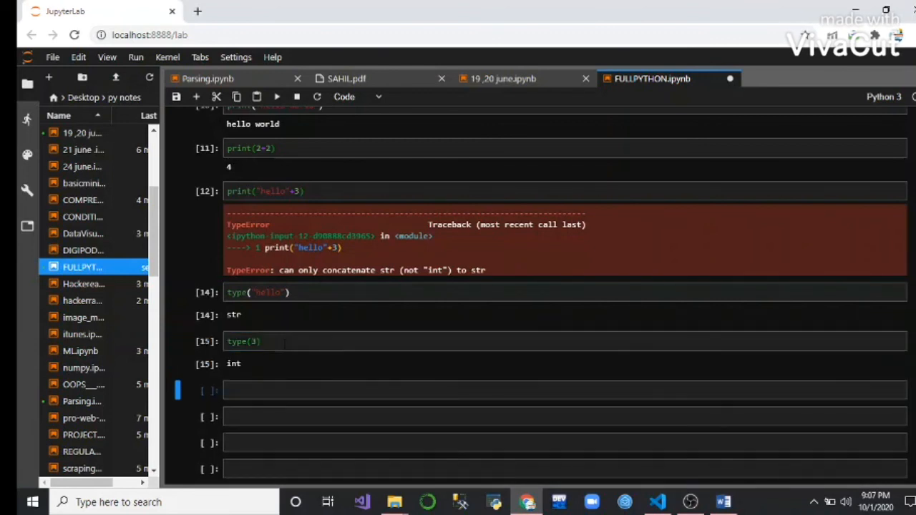
{"action": "left_click", "coordinate": [261, 341]}
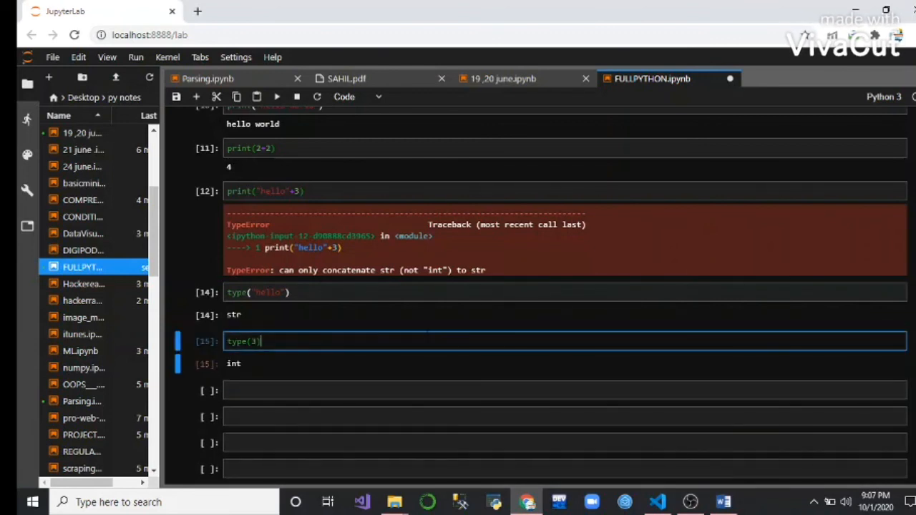
{"action": "mouse_move", "coordinate": [398, 335]}
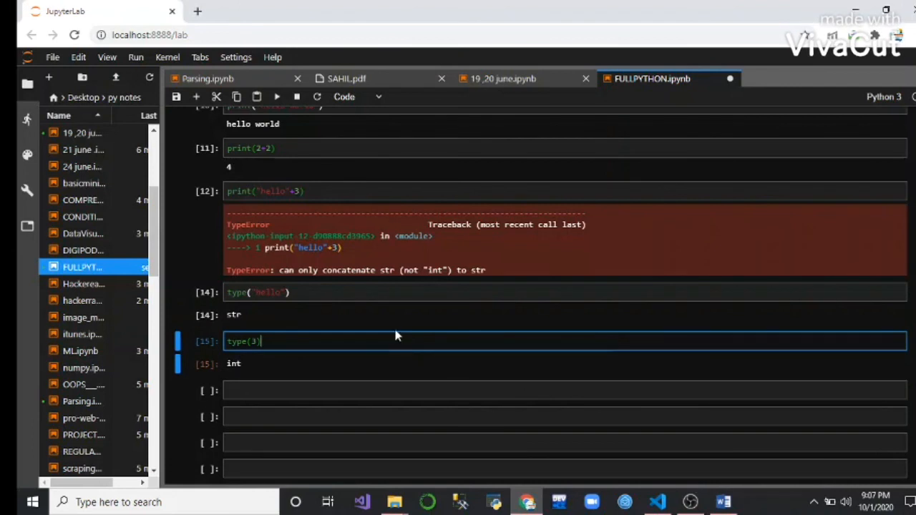